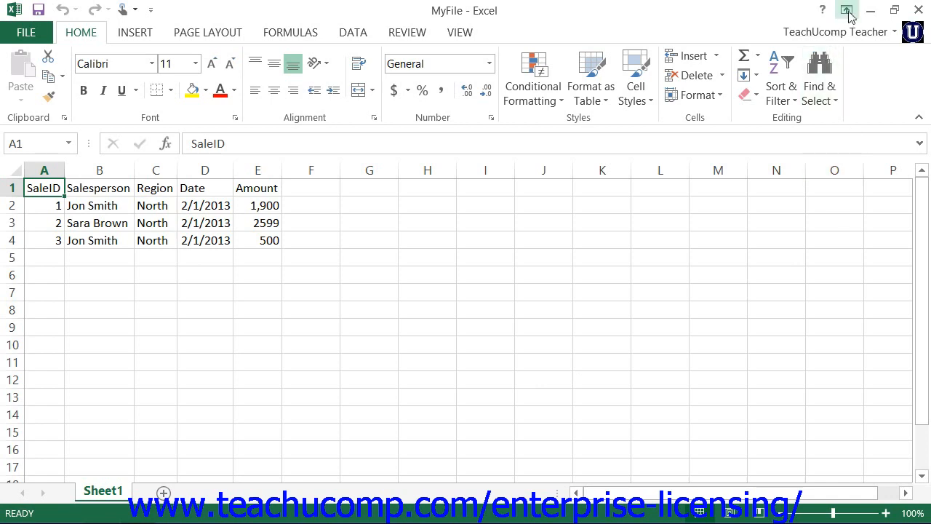
{"action": "mouse_move", "coordinate": [846, 6]}
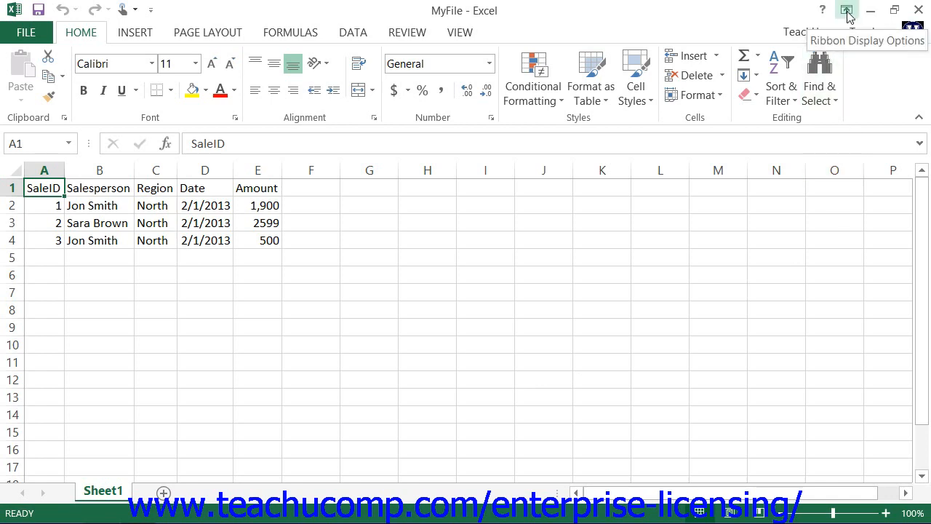
- Set Ribbon Display Options to Auto-hide Ribbon so the worksheet fills the screen
{"action": "left_click", "coordinate": [846, 10]}
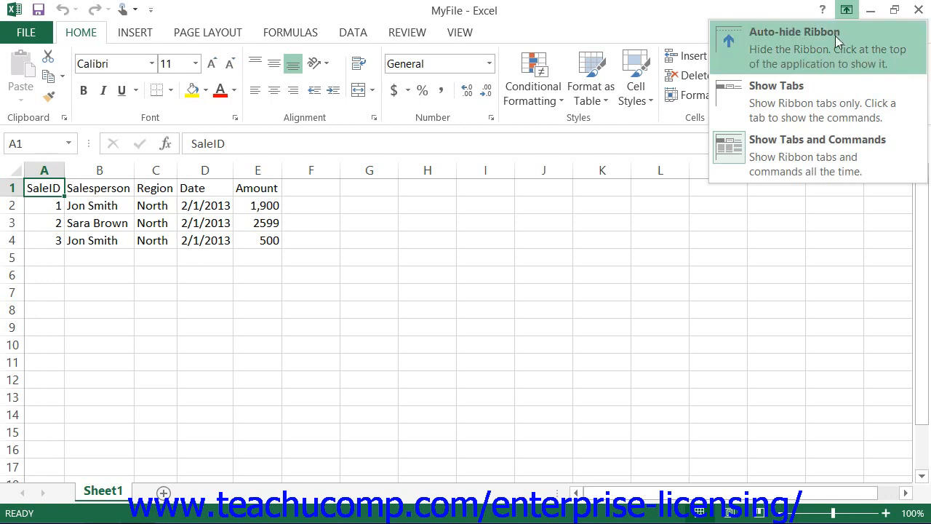
{"action": "left_click", "coordinate": [795, 31]}
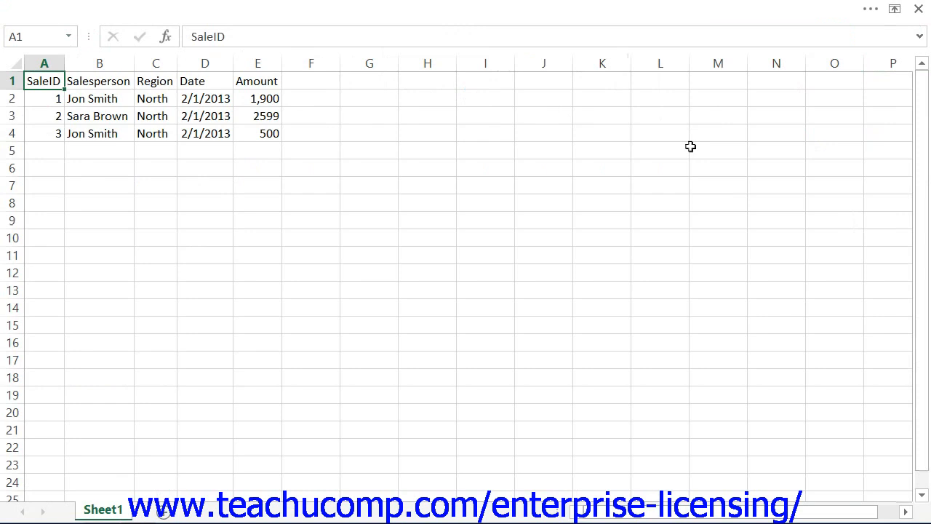
{"action": "mouse_move", "coordinate": [864, 37]}
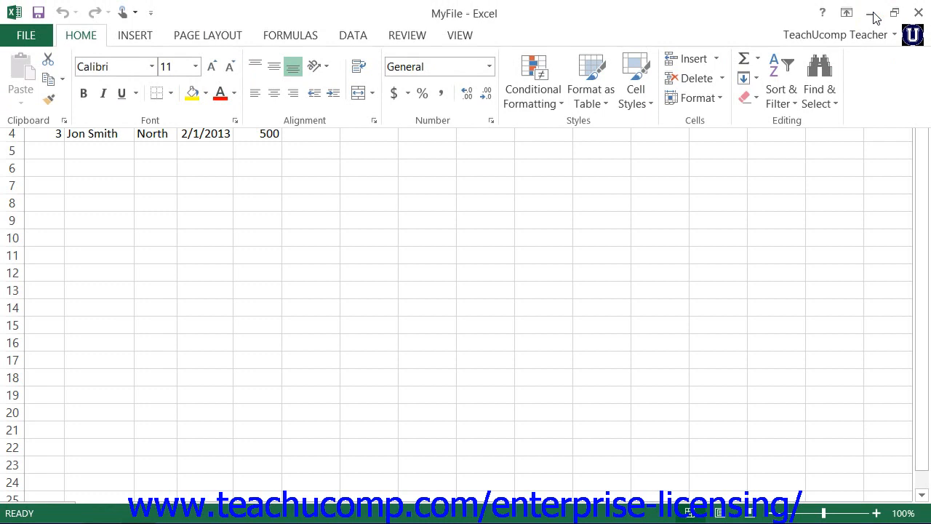
{"action": "mouse_move", "coordinate": [845, 13]}
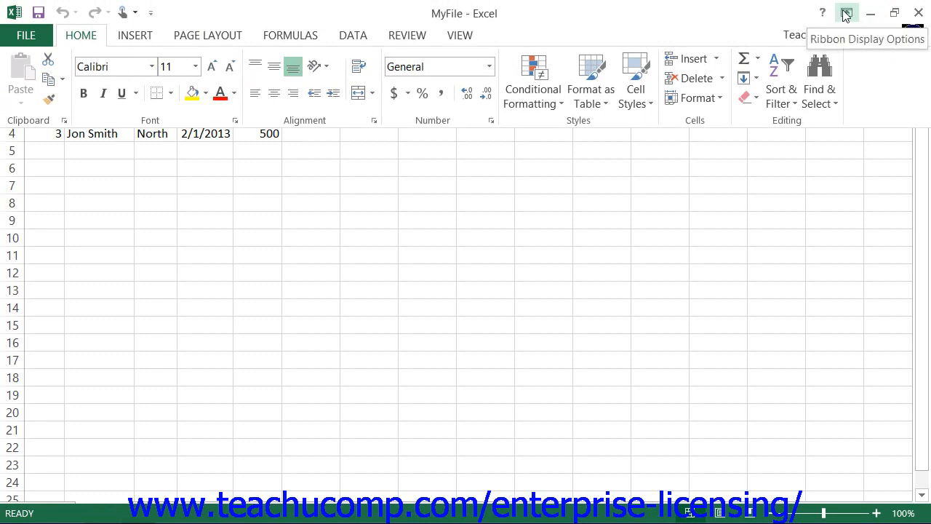
- Set Ribbon Display Options back to Show Tabs and Commands
{"action": "left_click", "coordinate": [845, 17]}
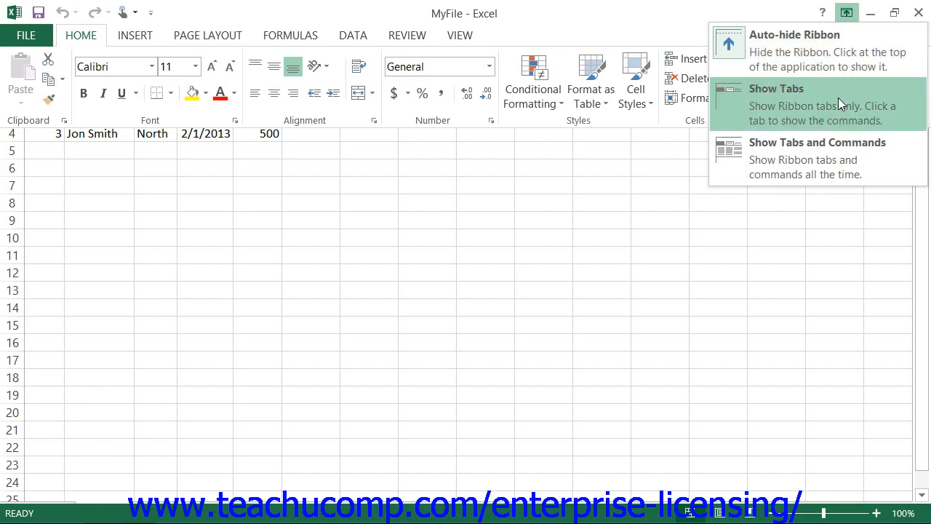
{"action": "left_click", "coordinate": [817, 141]}
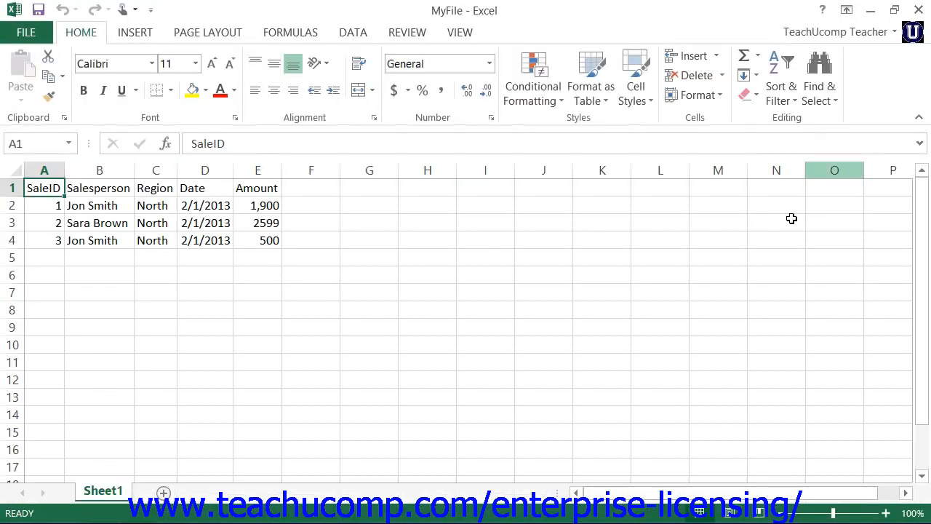
{"action": "mouse_move", "coordinate": [632, 262]}
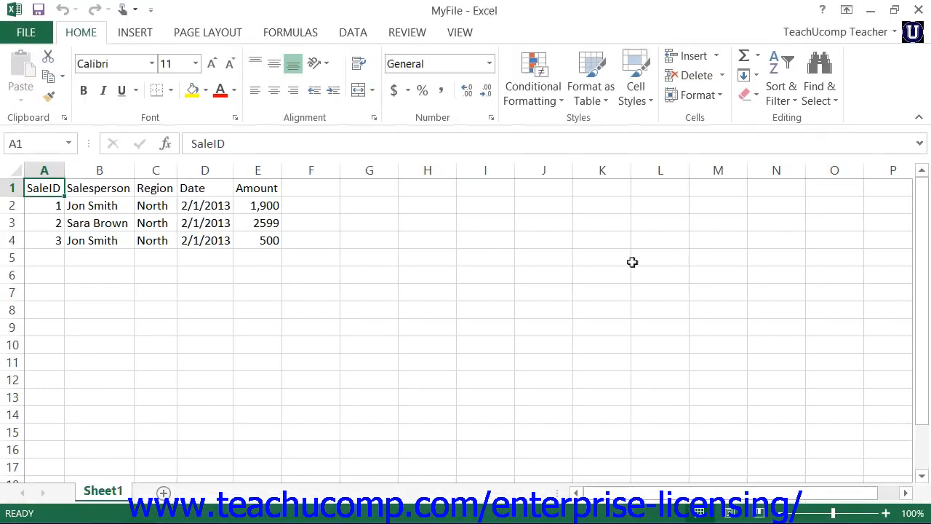